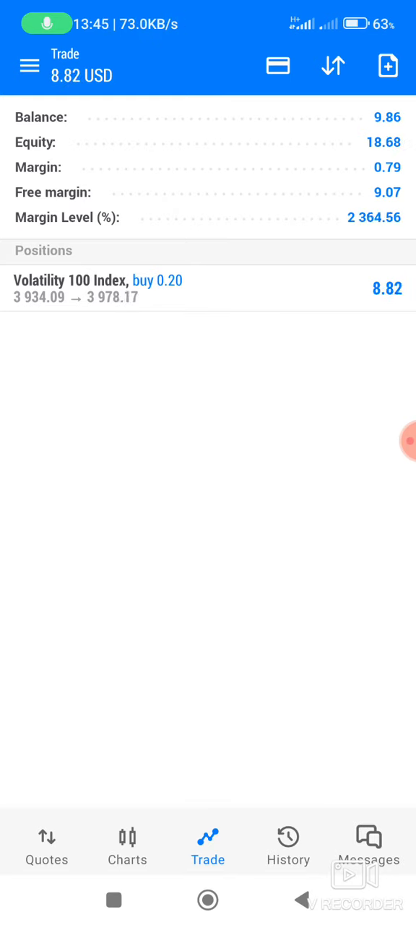
# Show the Volatility 100 Index chart with the 0.2 buy entry at 3934.09.
pyautogui.click(128, 844)
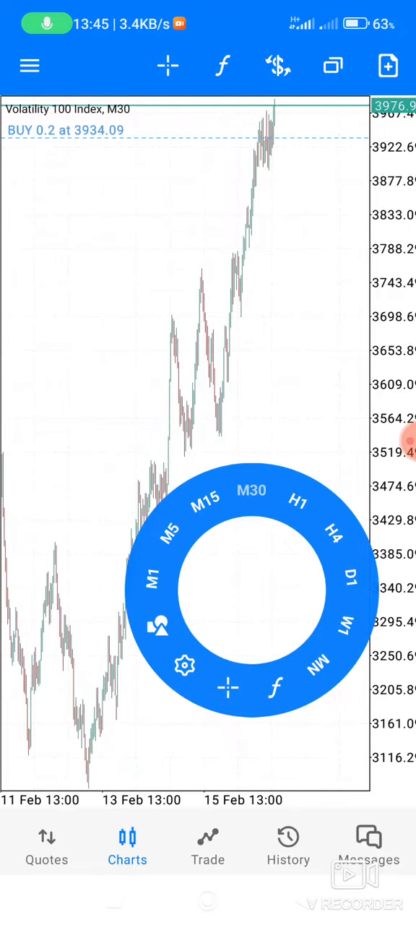
# Flip the chart to H4 and back to M30, then return to open positions.
pyautogui.click(334, 537)
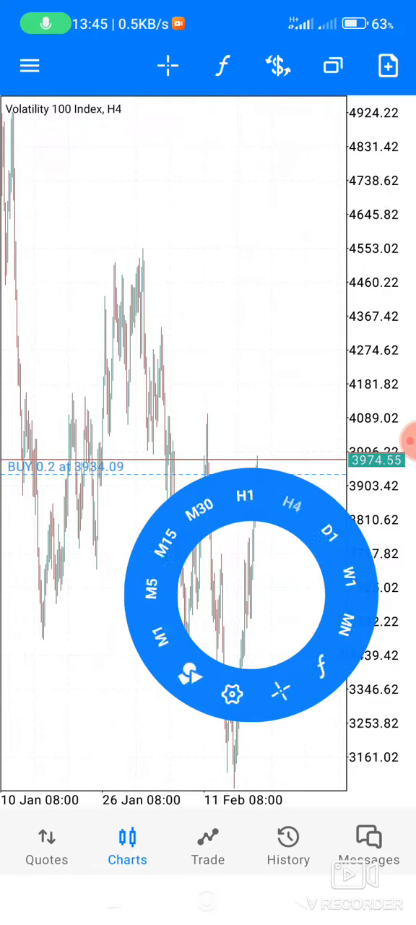
pyautogui.click(201, 507)
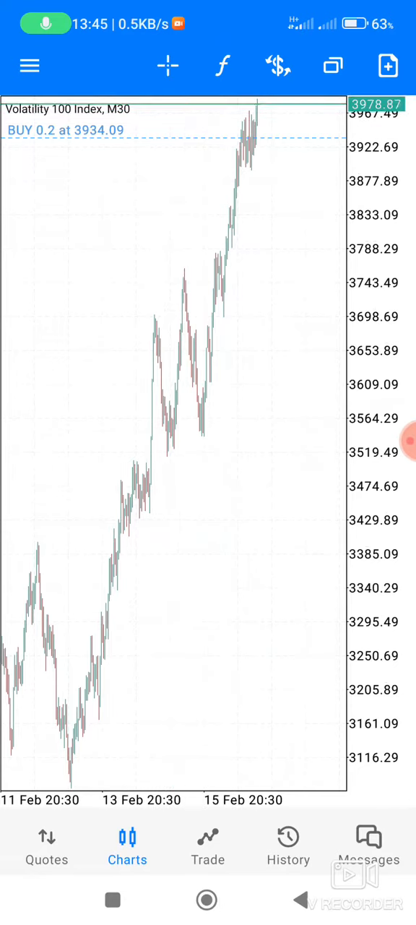
pyautogui.click(209, 845)
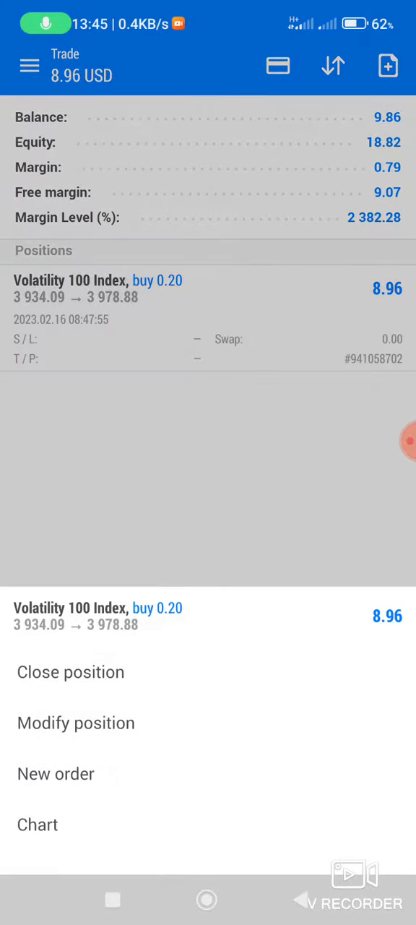
# Modify the buy 0.20 position with a stop loss of 3953.44.
pyautogui.click(75, 723)
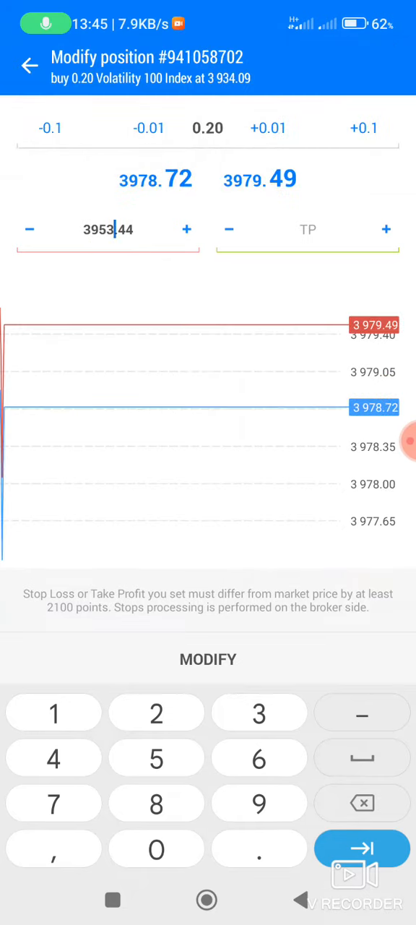
pyautogui.click(208, 659)
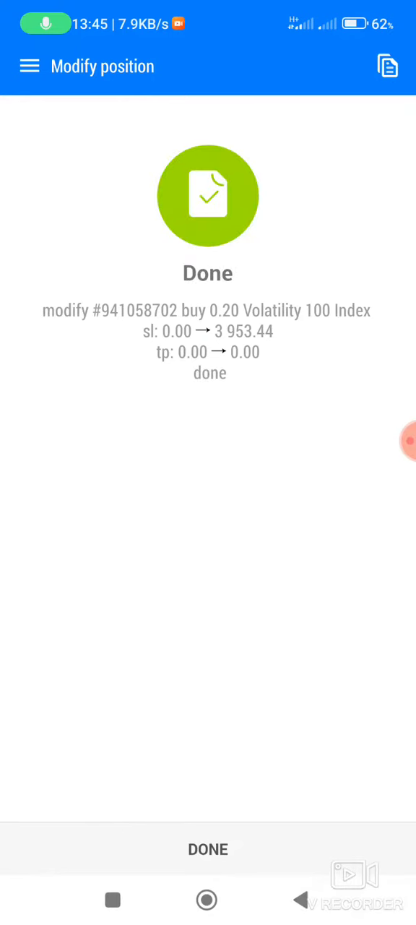
# Dismiss the confirmation, review the SL line on the chart, and return to positions.
pyautogui.click(208, 849)
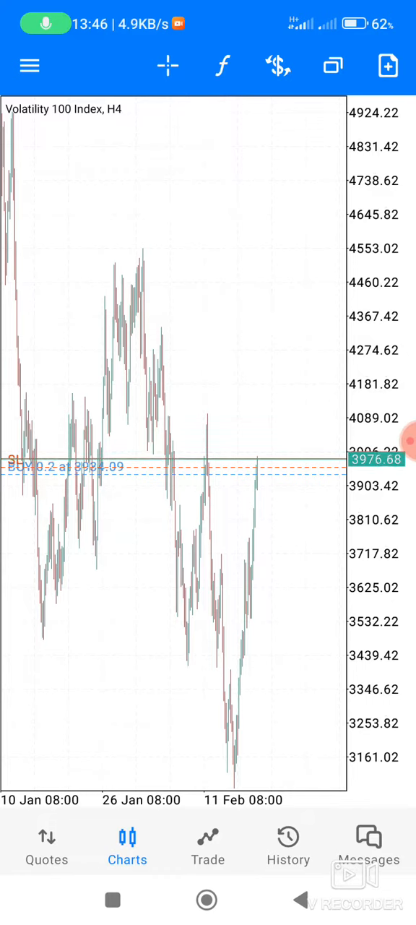
pyautogui.click(208, 842)
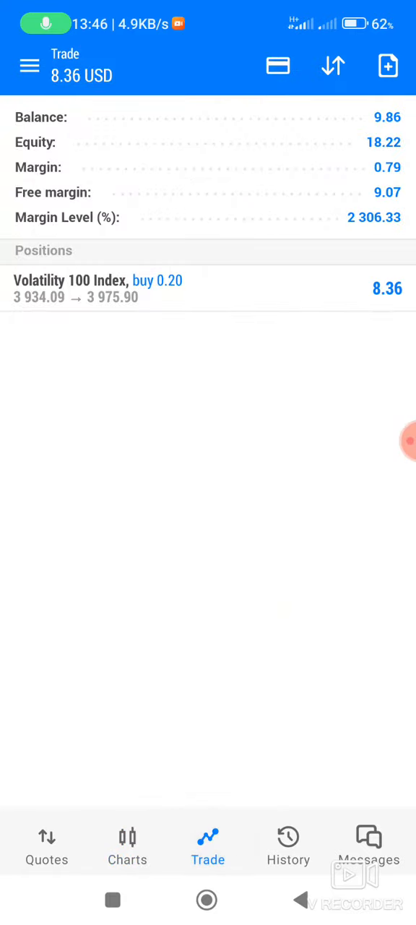